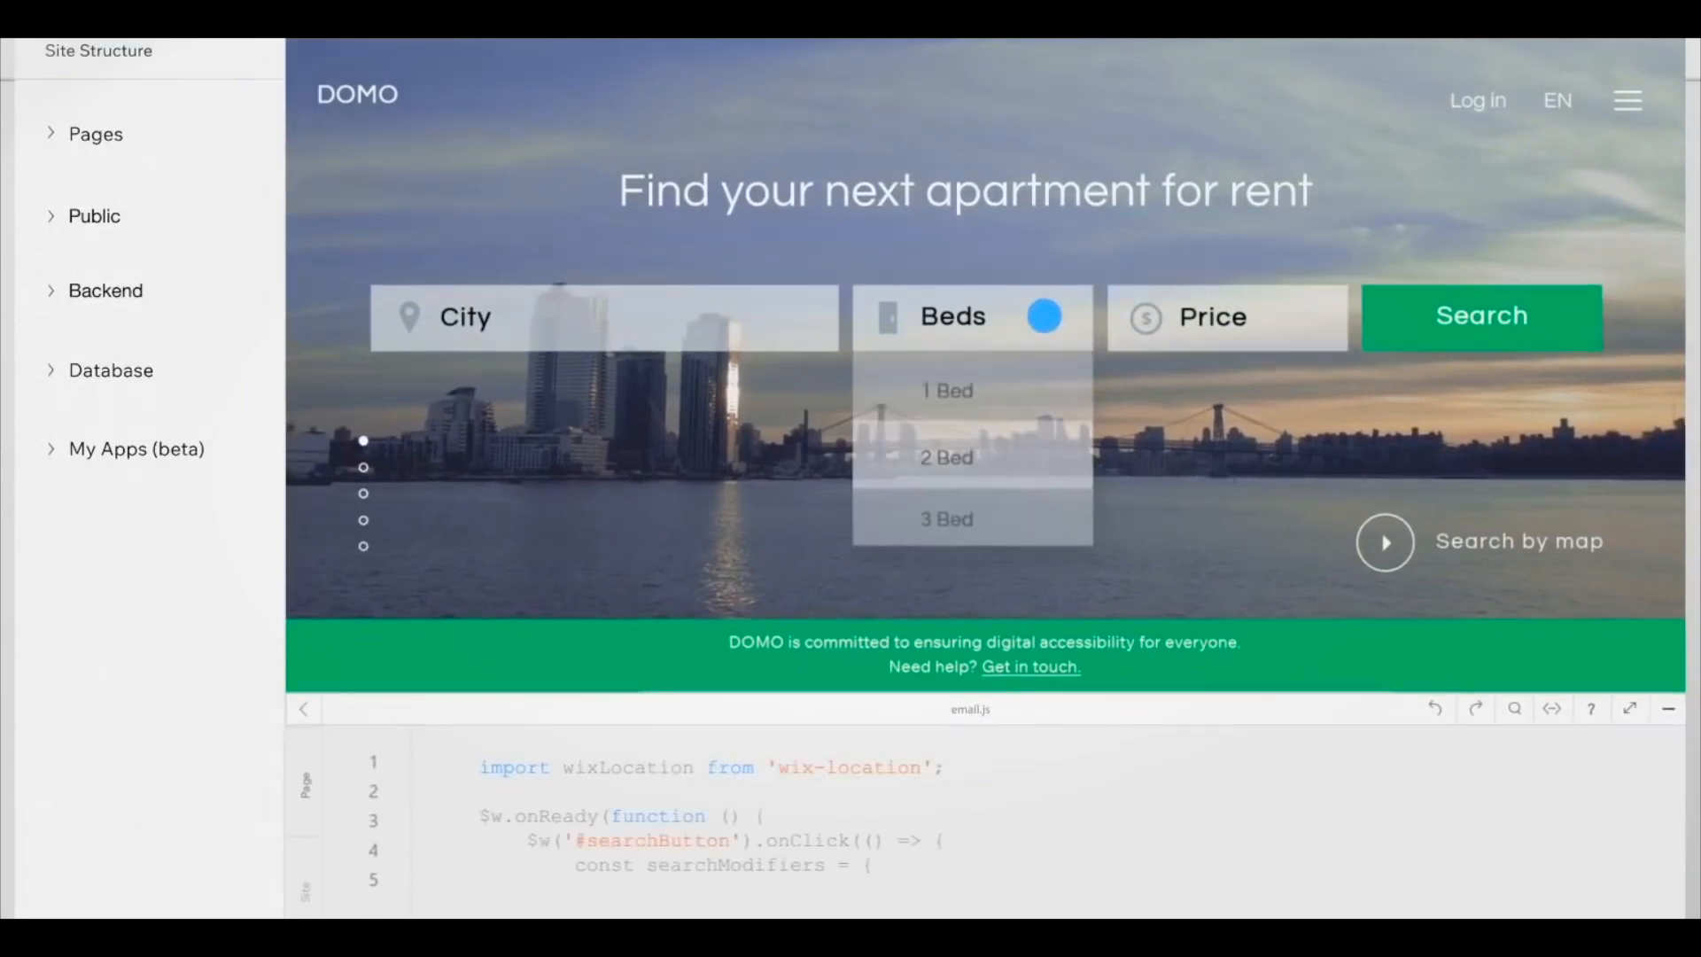
# Step: Reveal the Backend menu offering New Web Module, New .js File, New File and New Folder
pyautogui.click(204, 337)
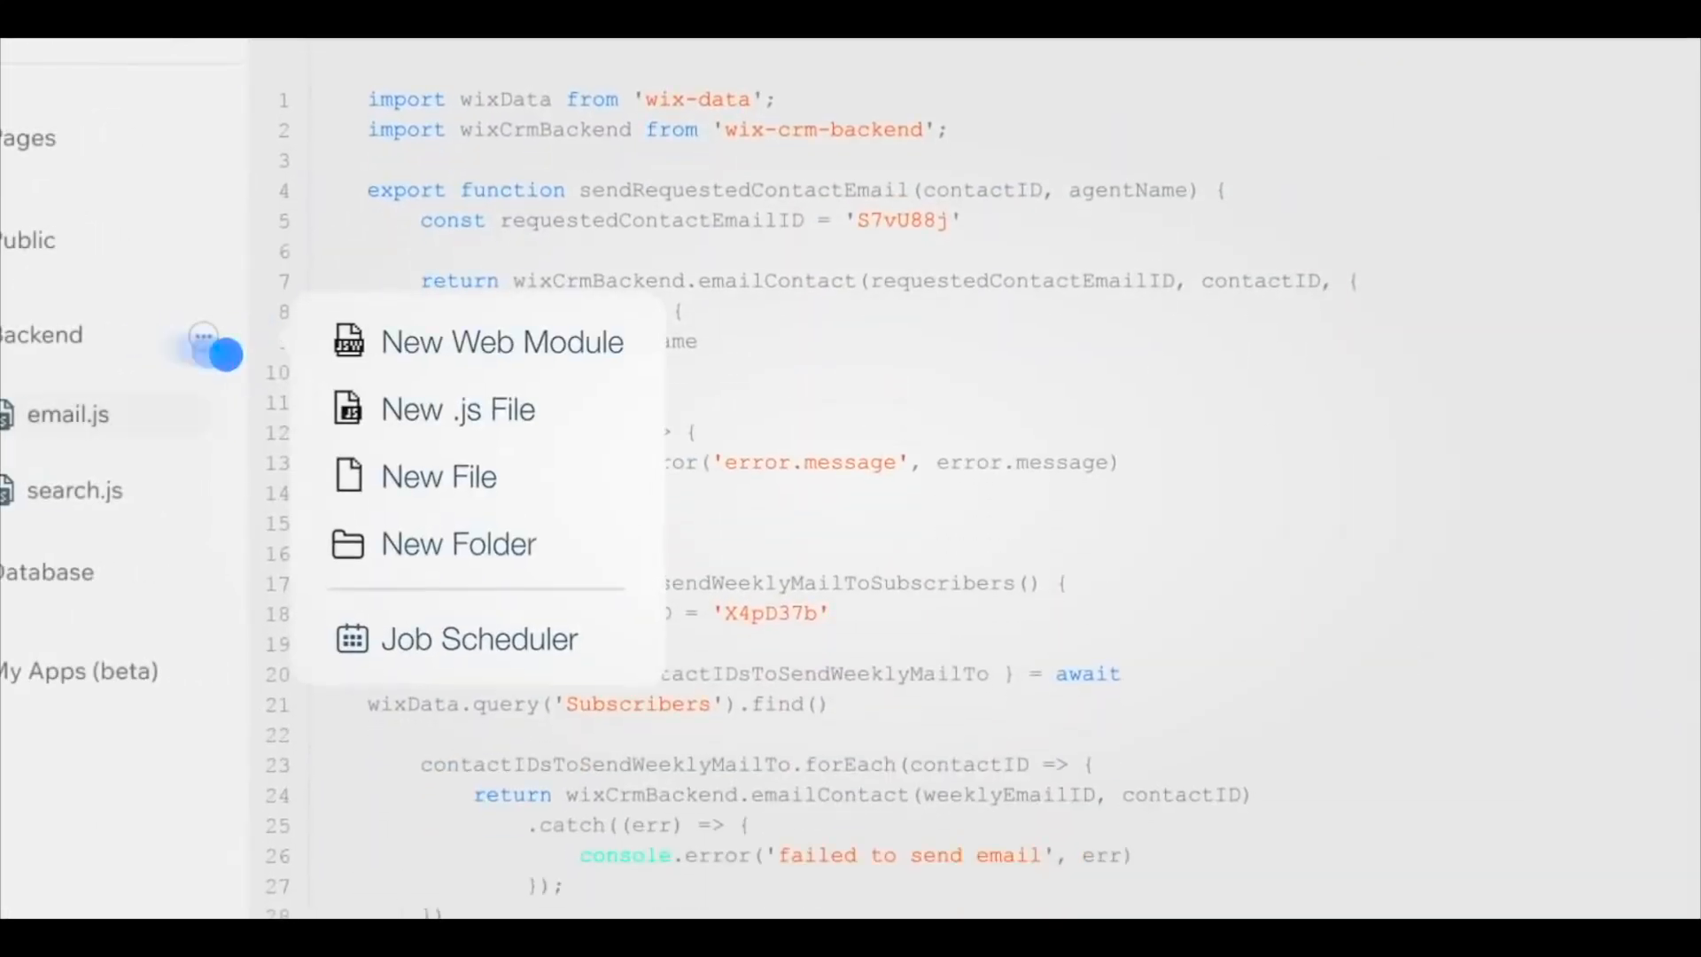